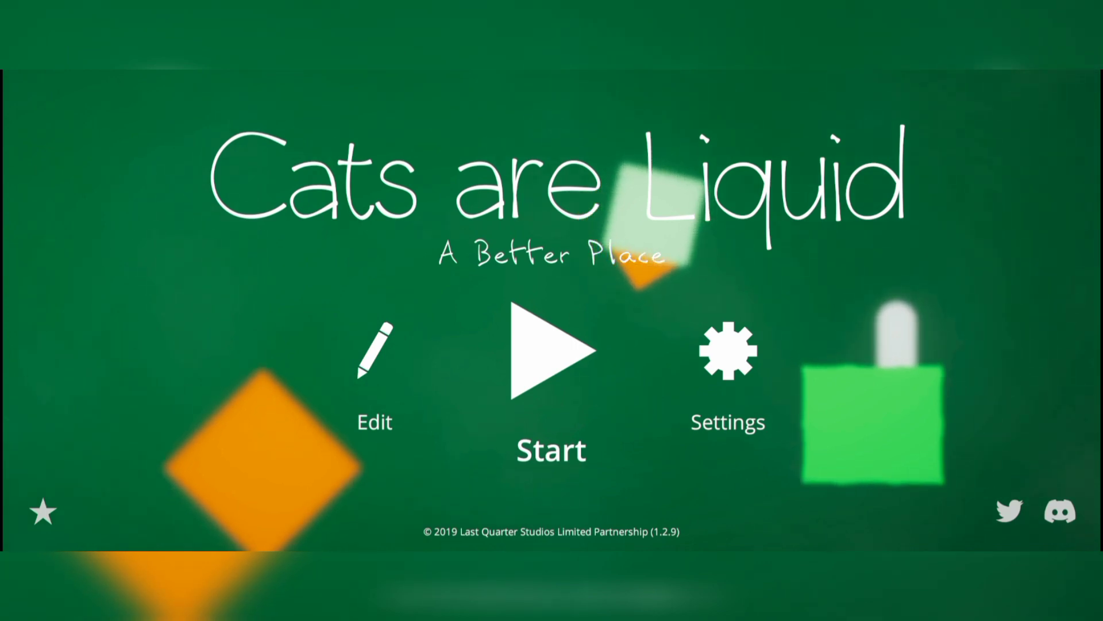
Tap Start play on the title screen to begin the first level
{"action": "left_click", "coordinate": [551, 350]}
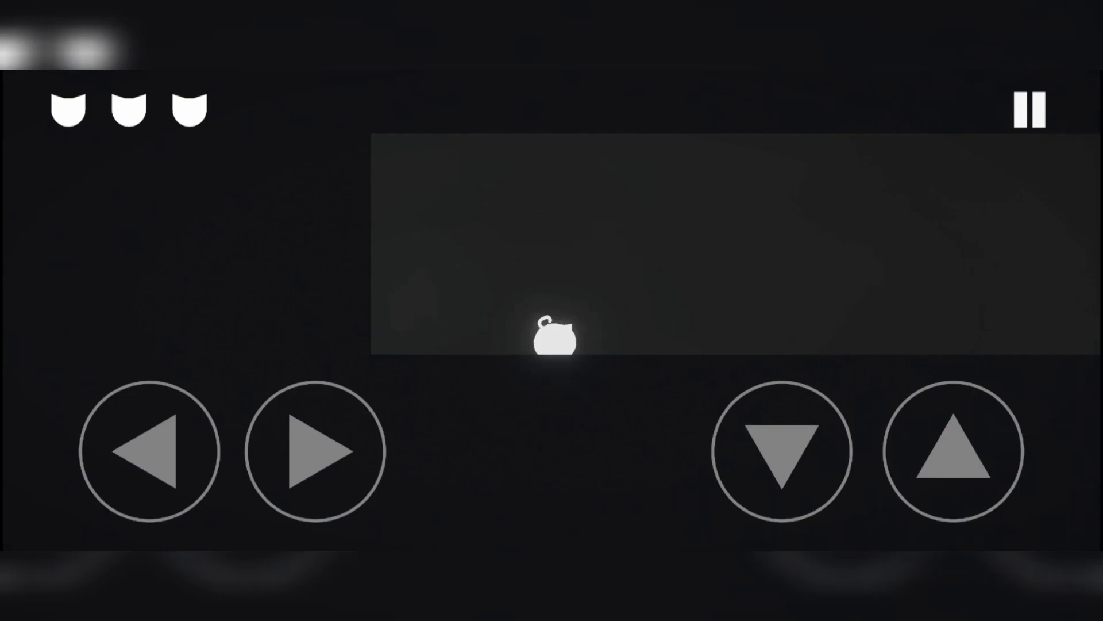
Move the cat right, jump the small block and roll up the slope into the blue stage
{"action": "left_click", "coordinate": [313, 451]}
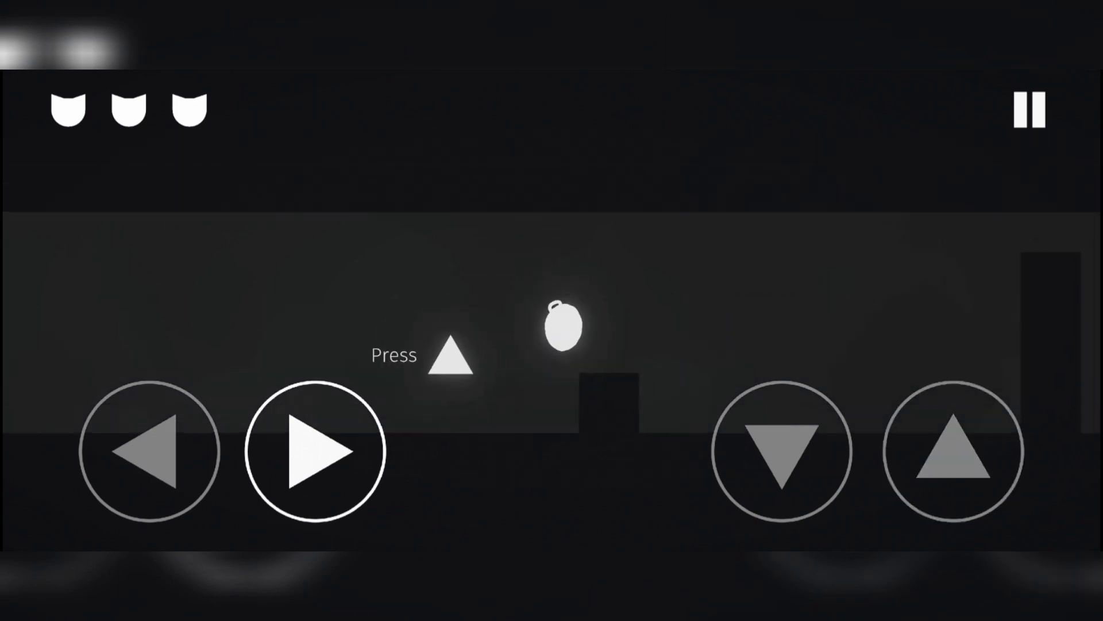
{"action": "left_click", "coordinate": [951, 450]}
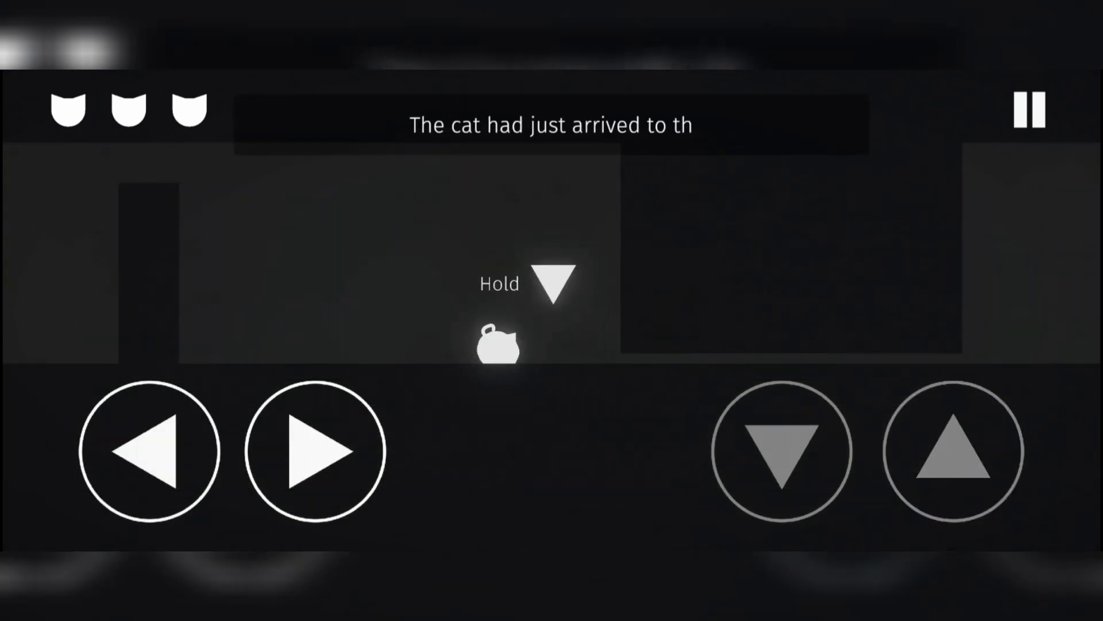
{"action": "left_click", "coordinate": [952, 453]}
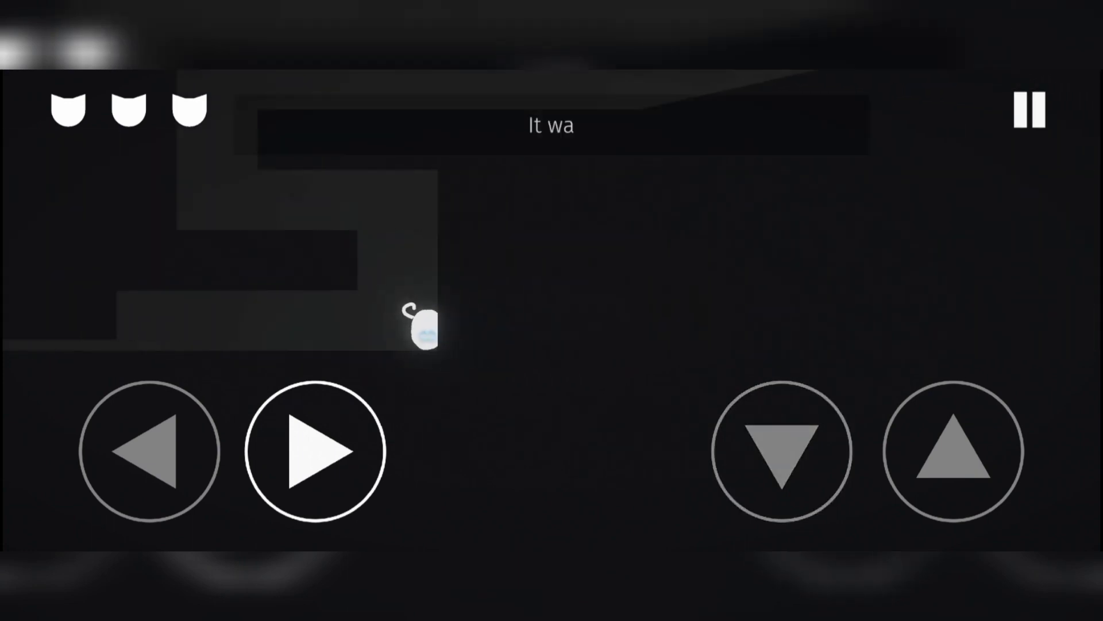
{"action": "left_click", "coordinate": [951, 451]}
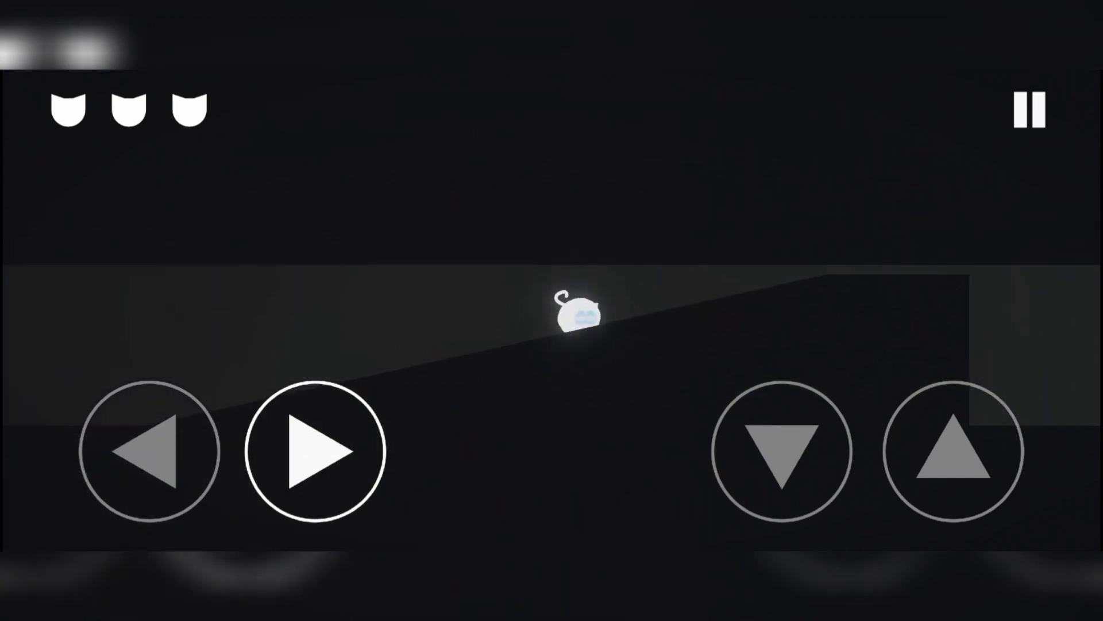
{"action": "left_click", "coordinate": [952, 450]}
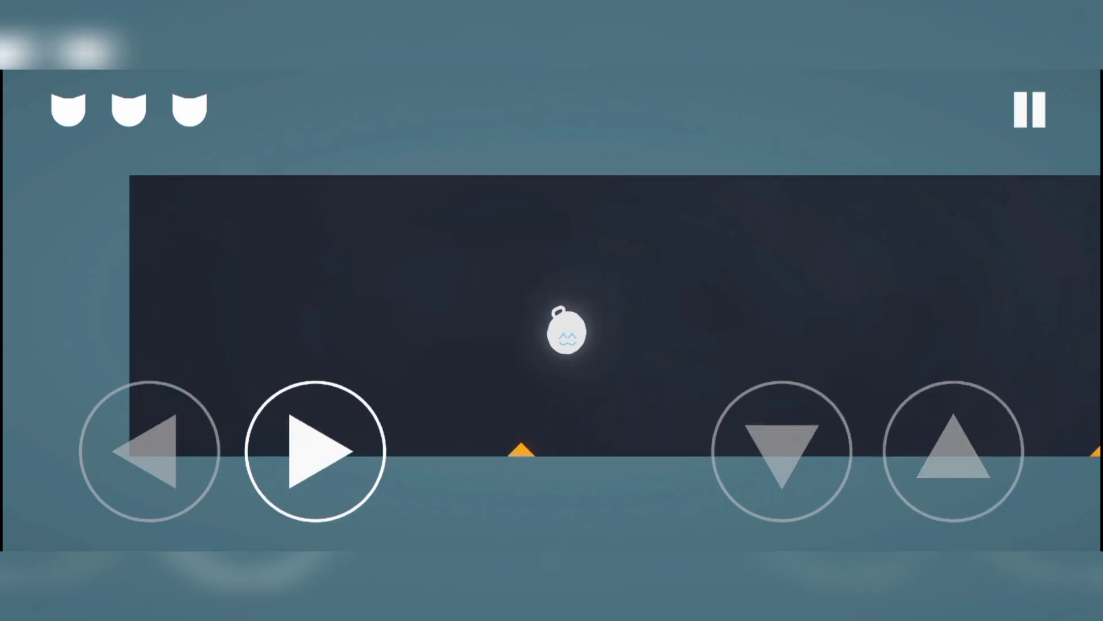
Turn the cat liquid, jump the spiked ledge and squeeze under the spiked block
{"action": "left_click", "coordinate": [954, 451]}
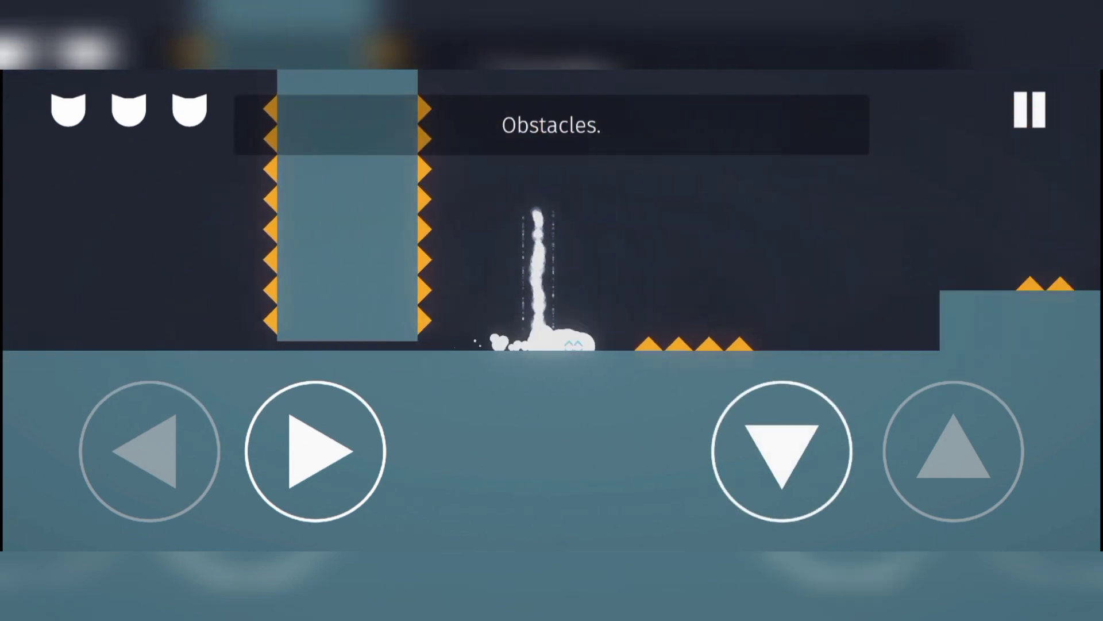
{"action": "left_click", "coordinate": [953, 451]}
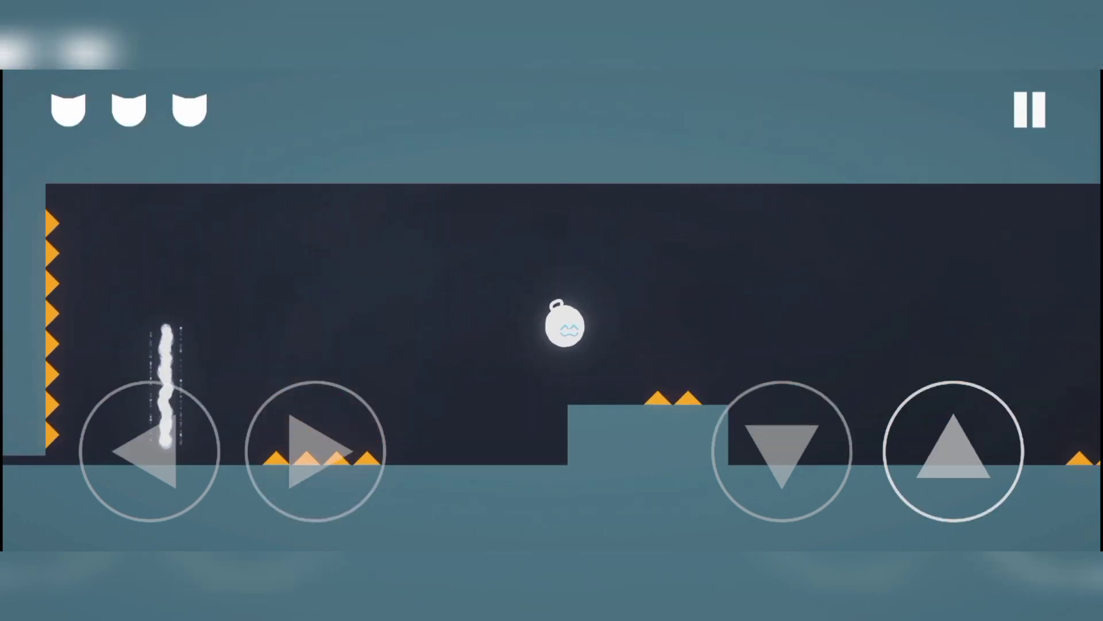
{"action": "left_click", "coordinate": [953, 450]}
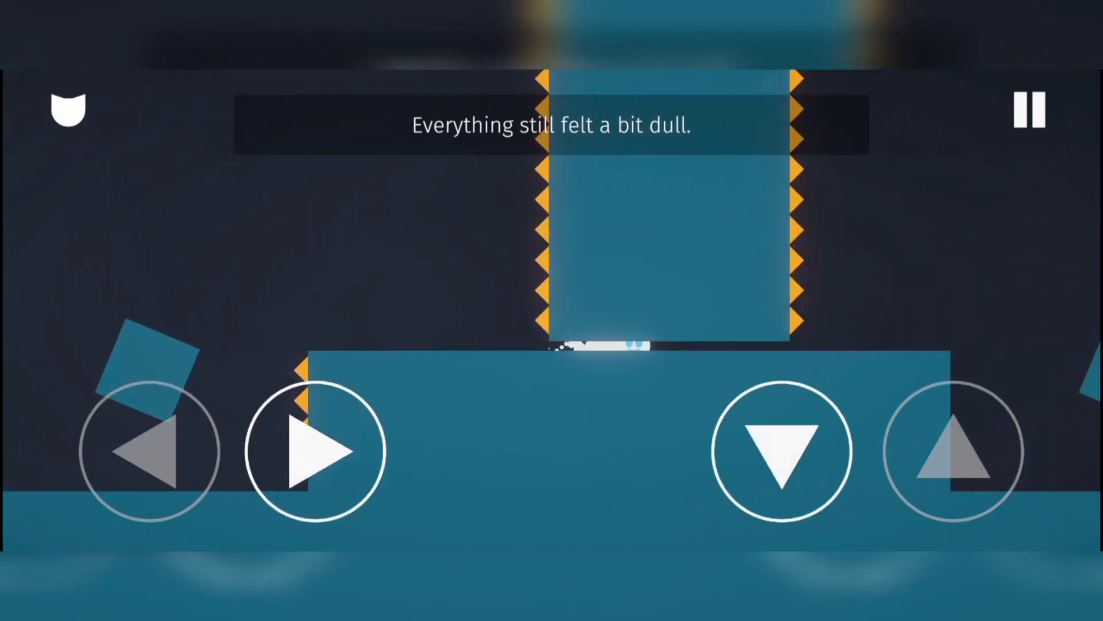
{"action": "left_click", "coordinate": [953, 454]}
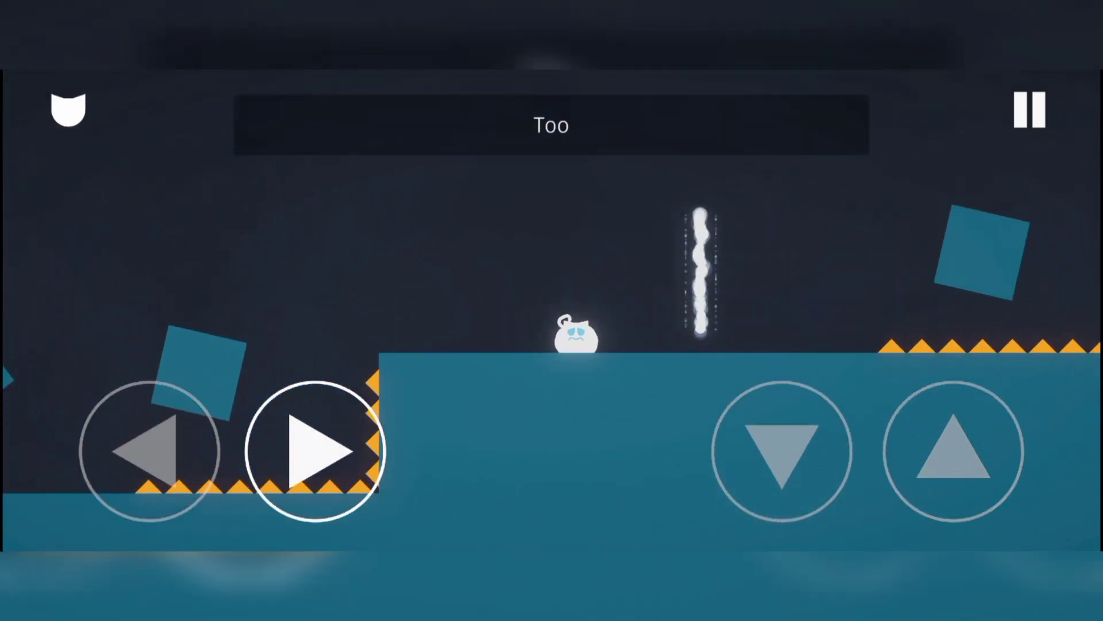
{"action": "left_click", "coordinate": [313, 450]}
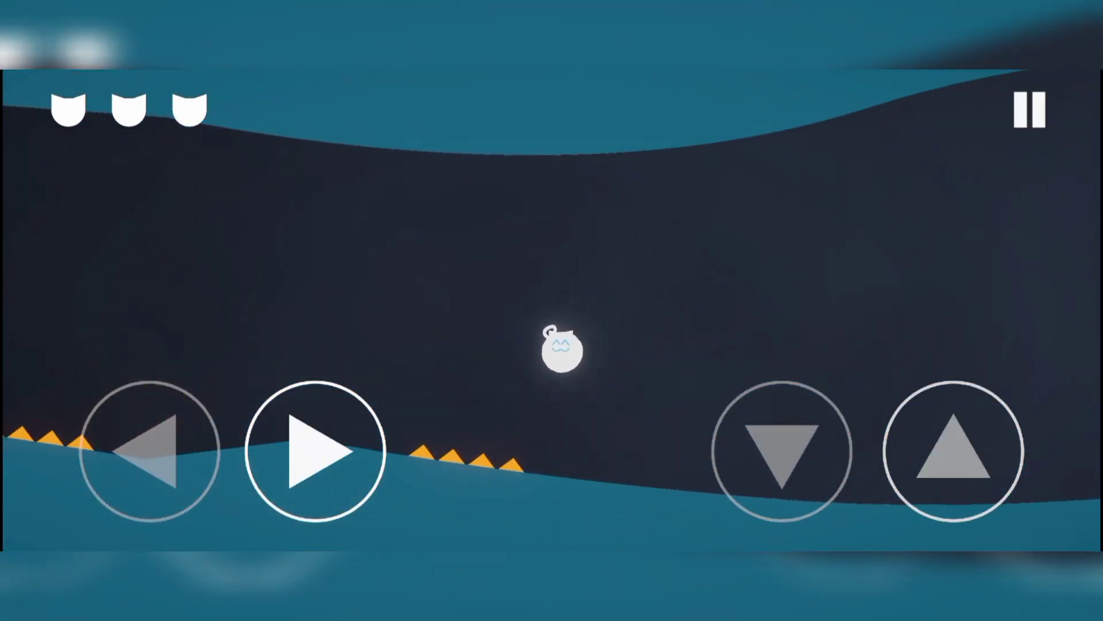
Jump the cat over the spikes, out of the spike pit and between the spike rows
{"action": "left_click", "coordinate": [952, 452]}
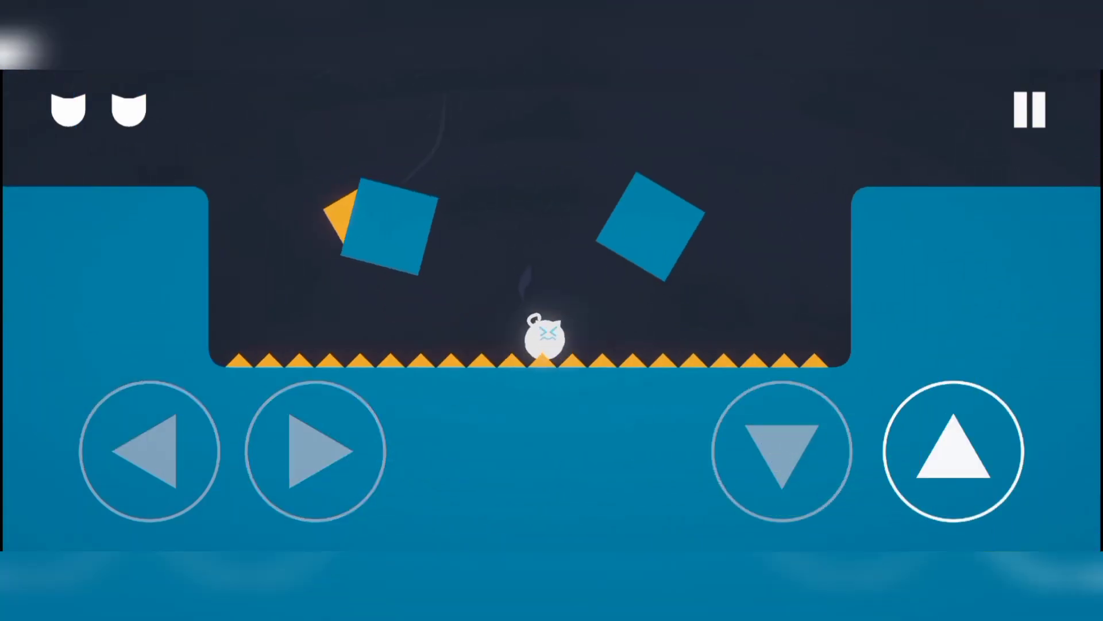
{"action": "left_click", "coordinate": [315, 452]}
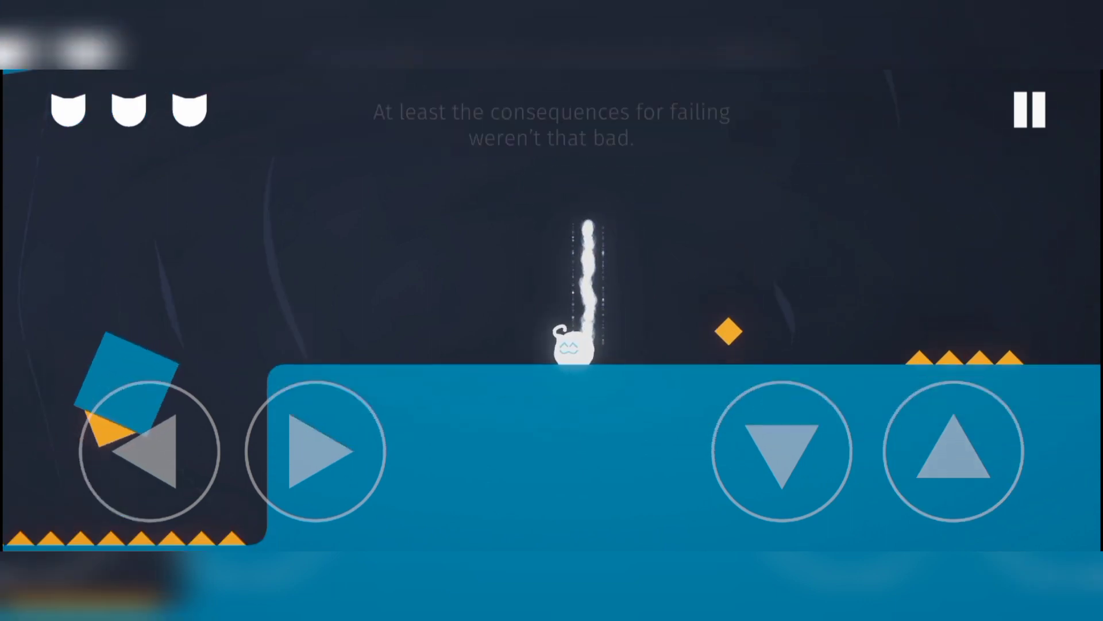
{"action": "left_click", "coordinate": [316, 451]}
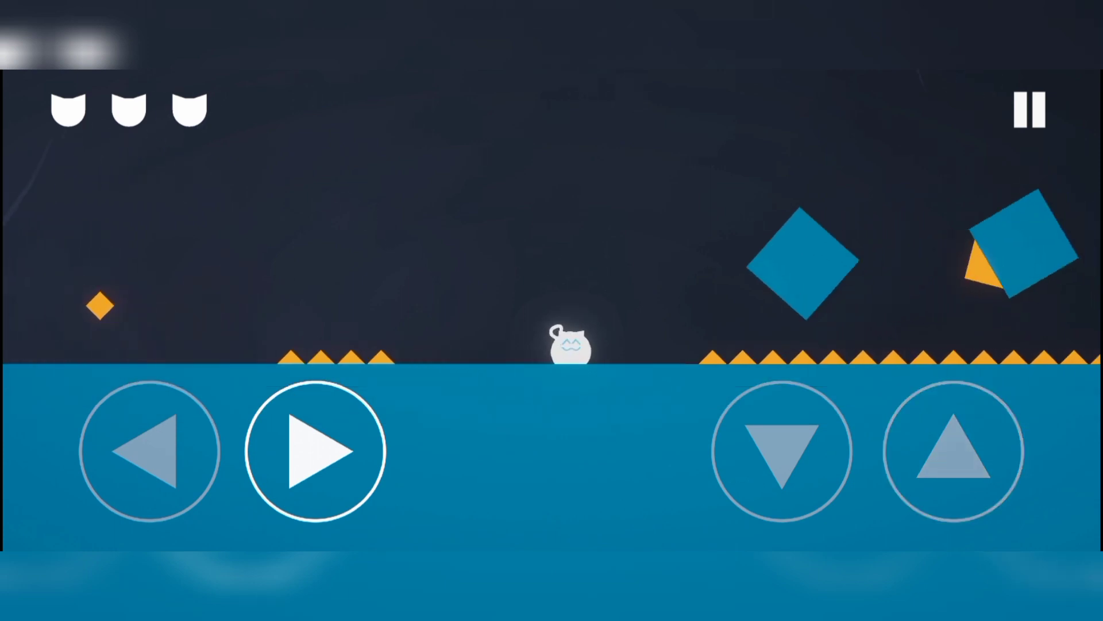
{"action": "left_click", "coordinate": [954, 451]}
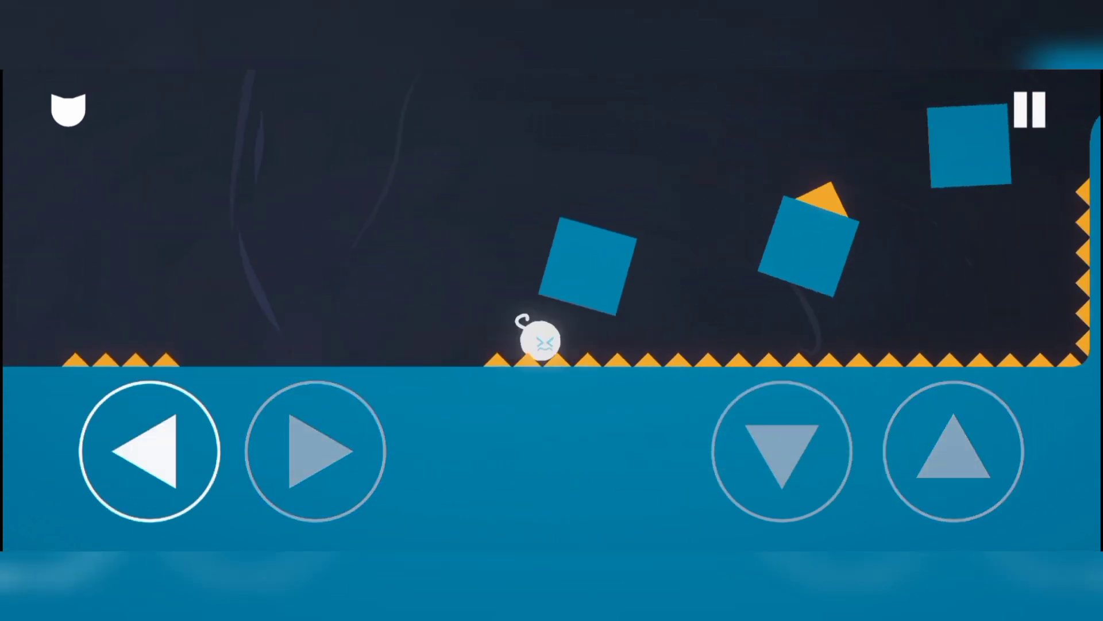
{"action": "left_click", "coordinate": [954, 450]}
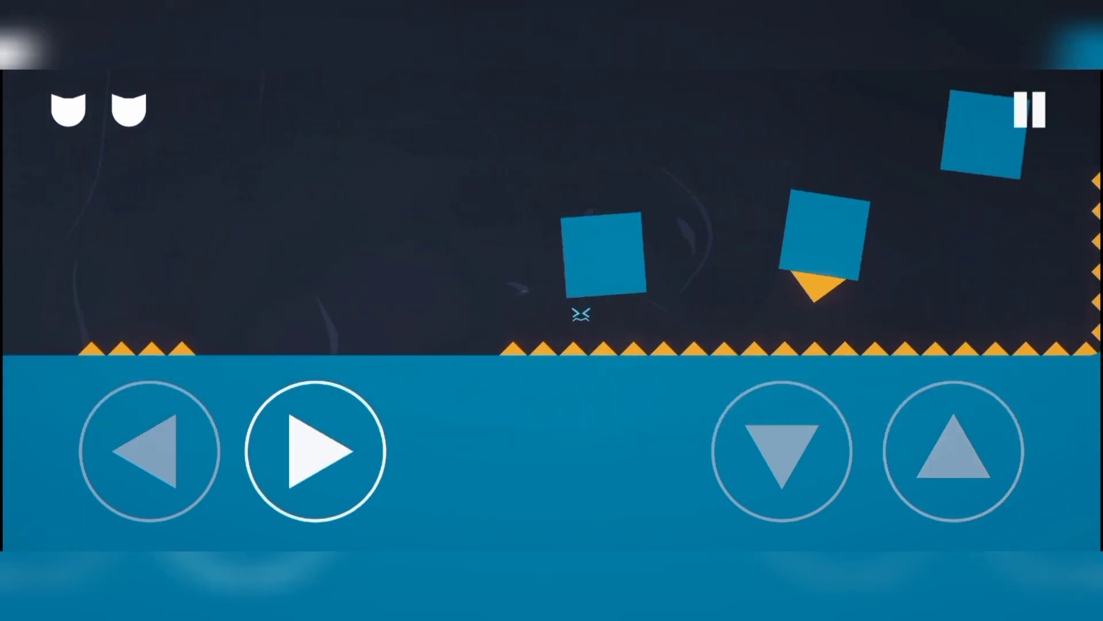
Slip the melted cat under the falling blocks and into the bright blue area
{"action": "left_click", "coordinate": [953, 450]}
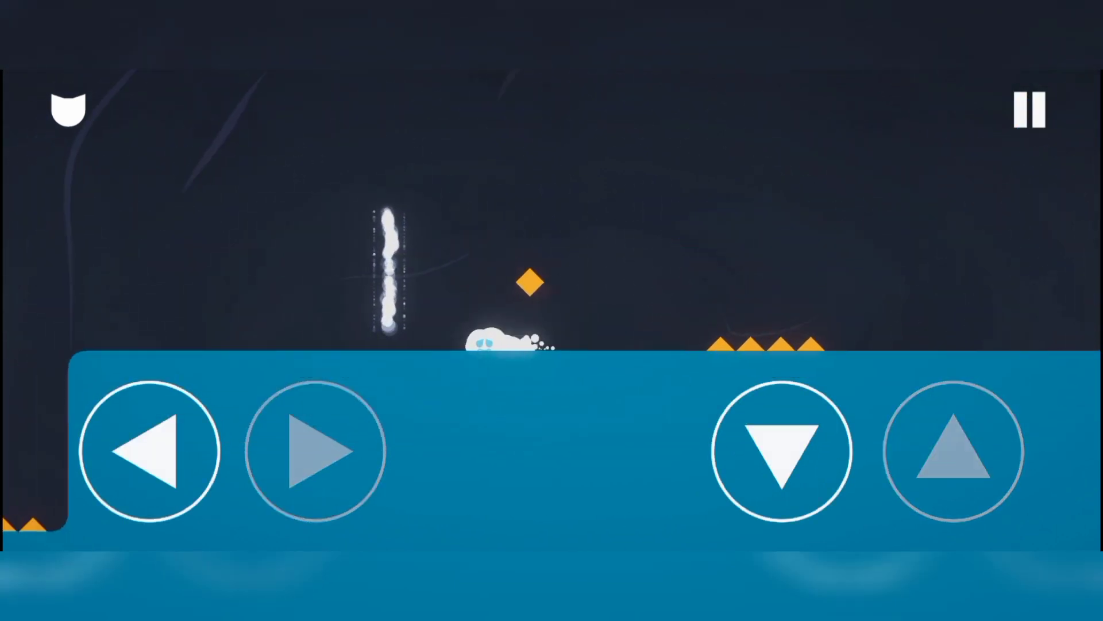
{"action": "left_click", "coordinate": [151, 451]}
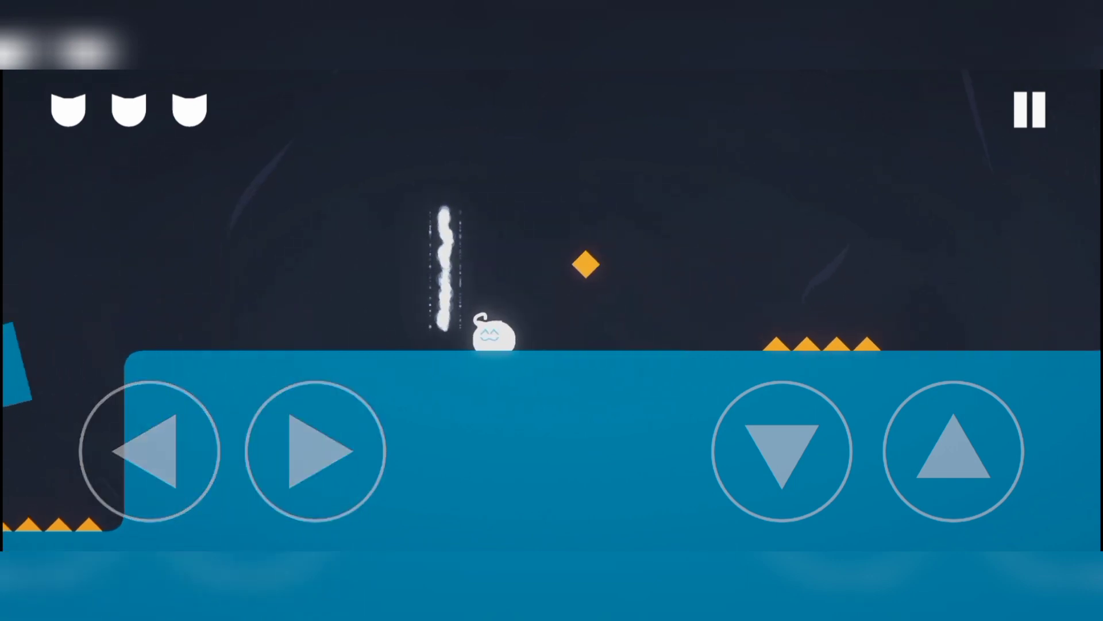
{"action": "left_click", "coordinate": [315, 451]}
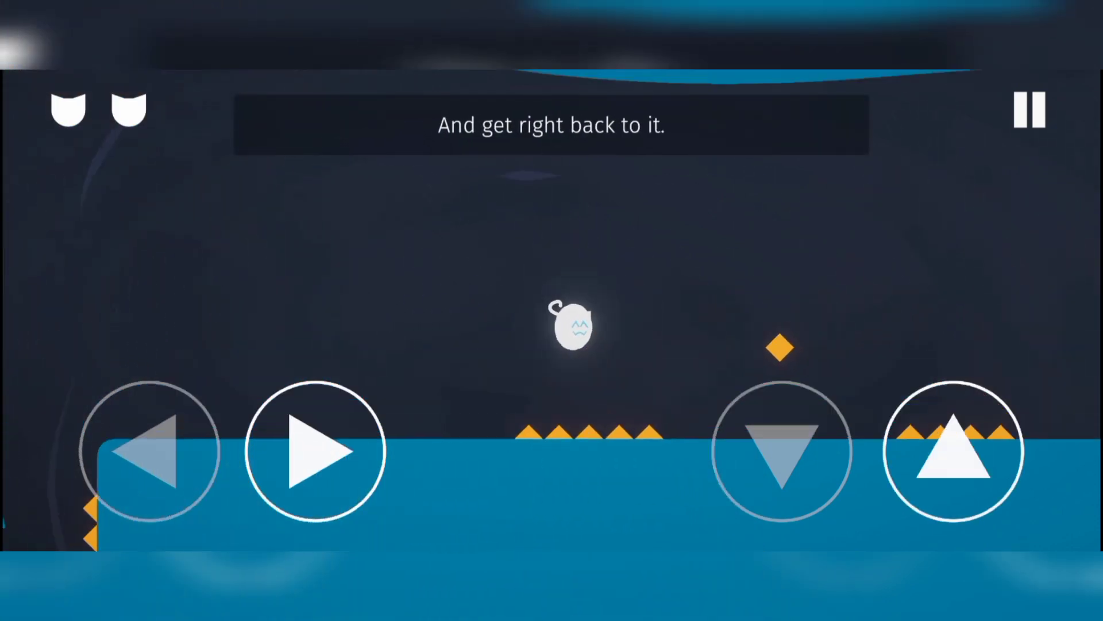
{"action": "left_click", "coordinate": [953, 451]}
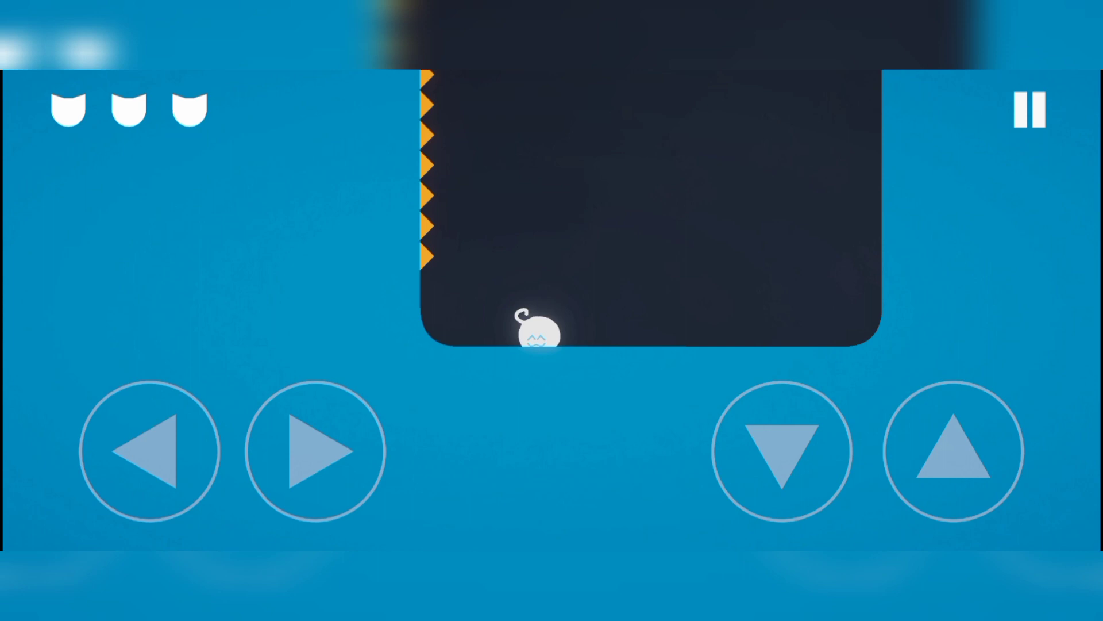
Move the white cat right across the bright blue cave to the green cat
{"action": "left_click", "coordinate": [953, 451]}
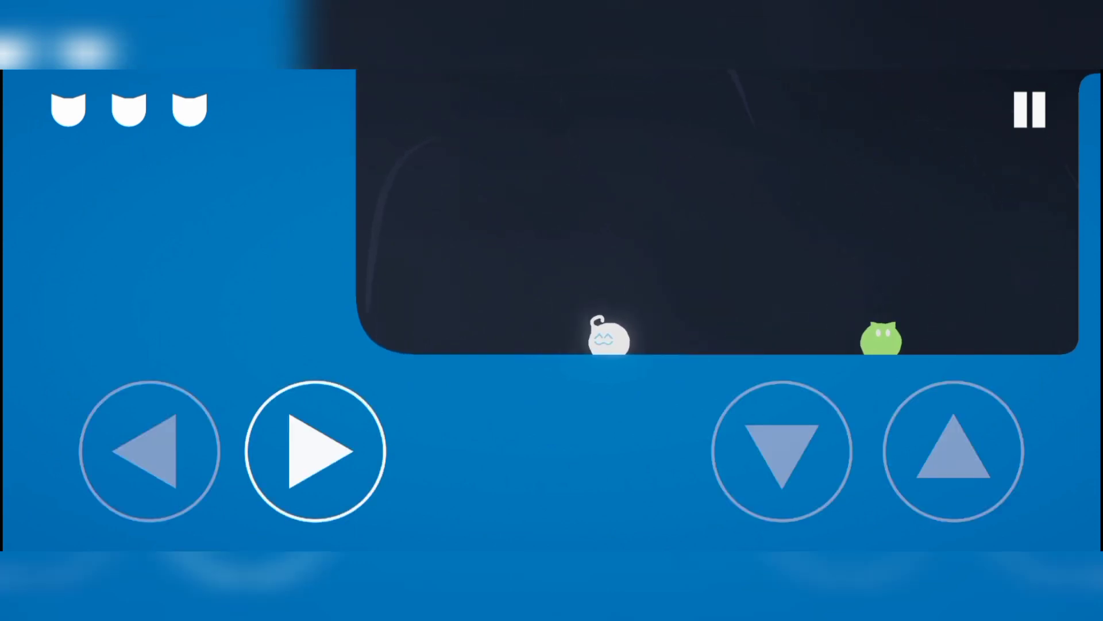
Wall-climb the cat partway up the narrow spike-lined shaft as the story text appears
{"action": "left_click", "coordinate": [954, 451]}
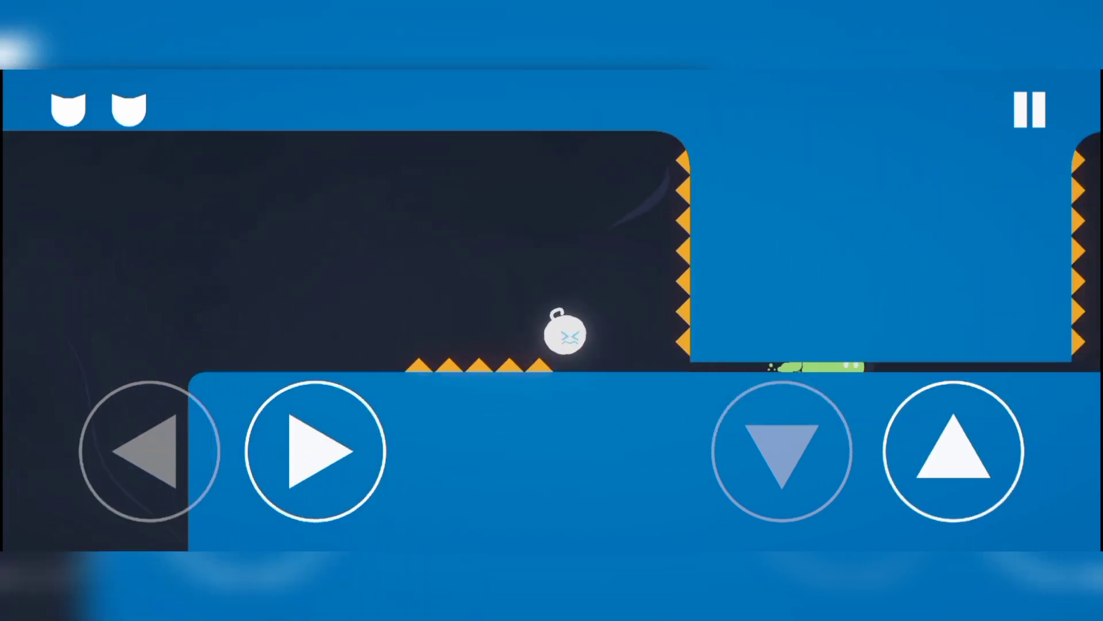
{"action": "left_click", "coordinate": [148, 451]}
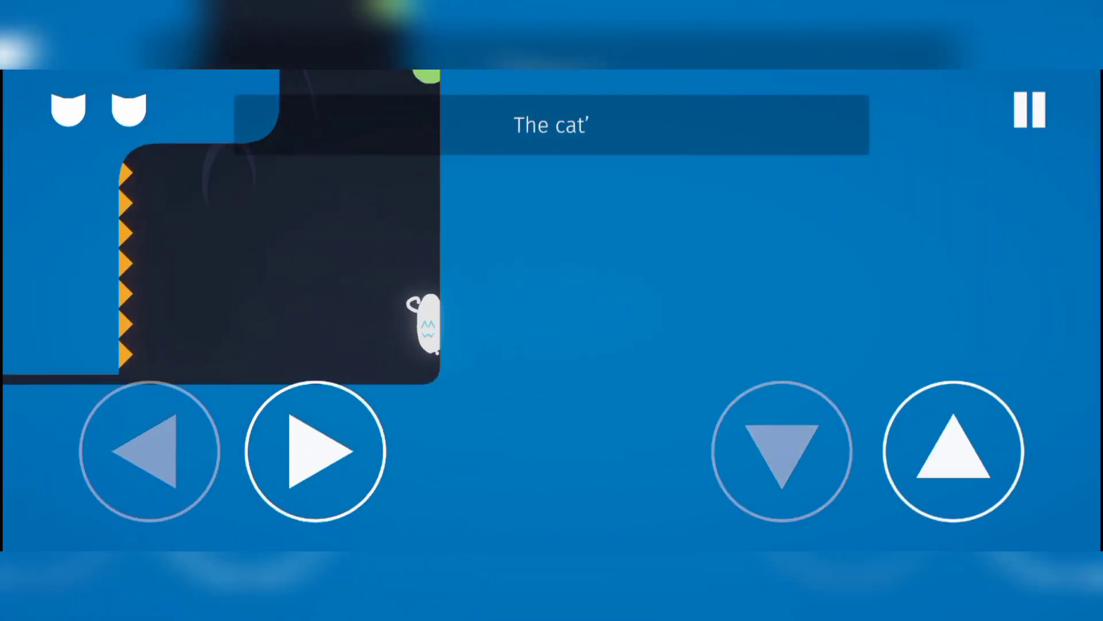
{"action": "left_click", "coordinate": [953, 451]}
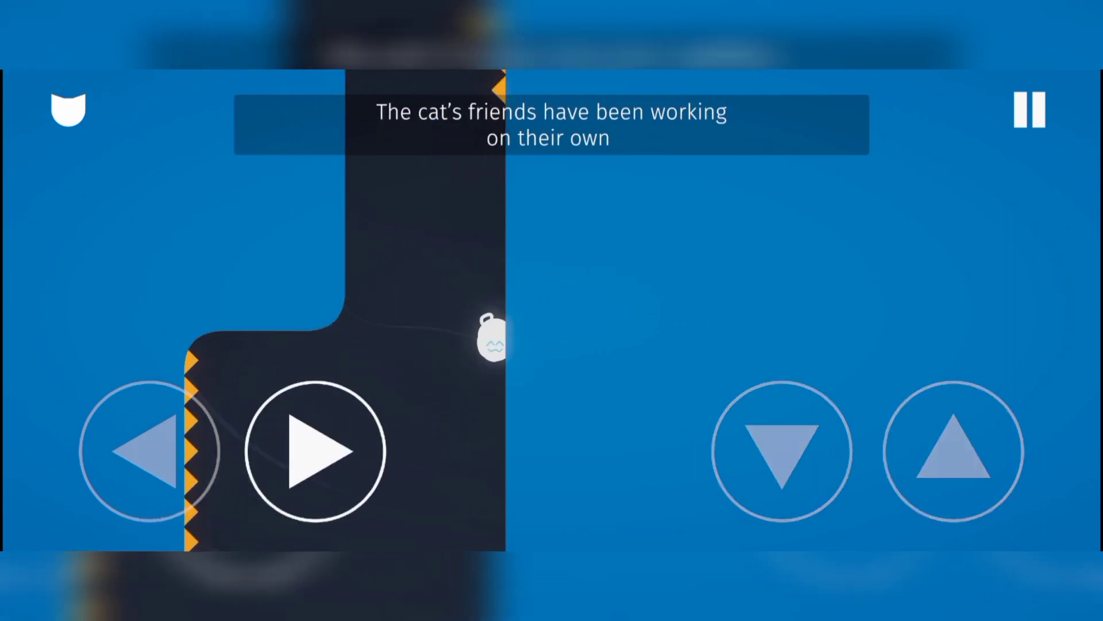
{"action": "left_click", "coordinate": [313, 451]}
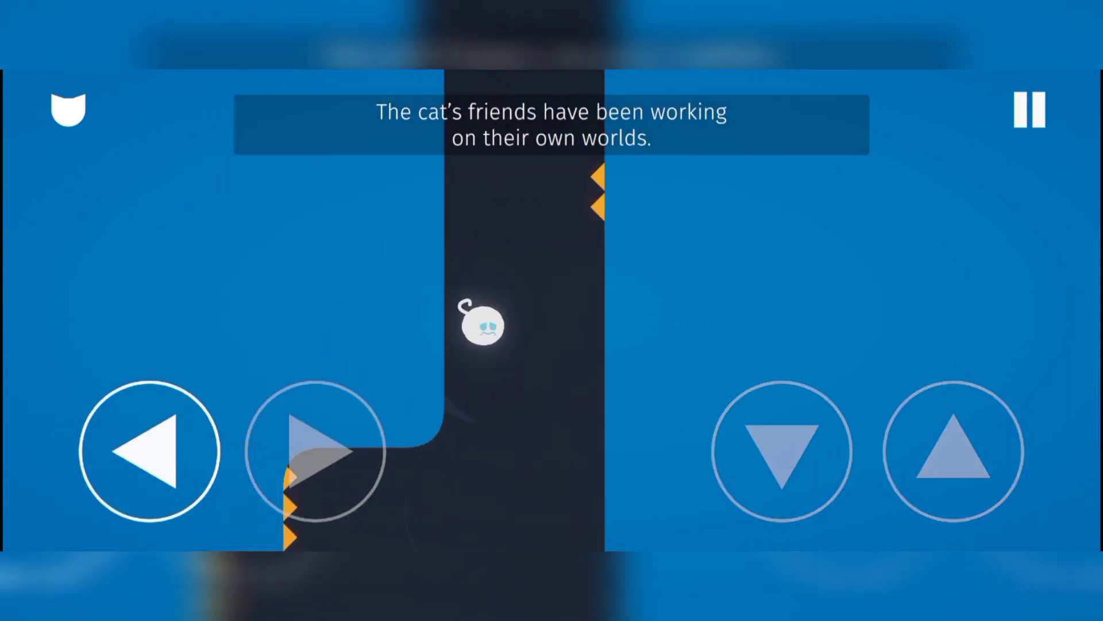
{"action": "left_click", "coordinate": [318, 451]}
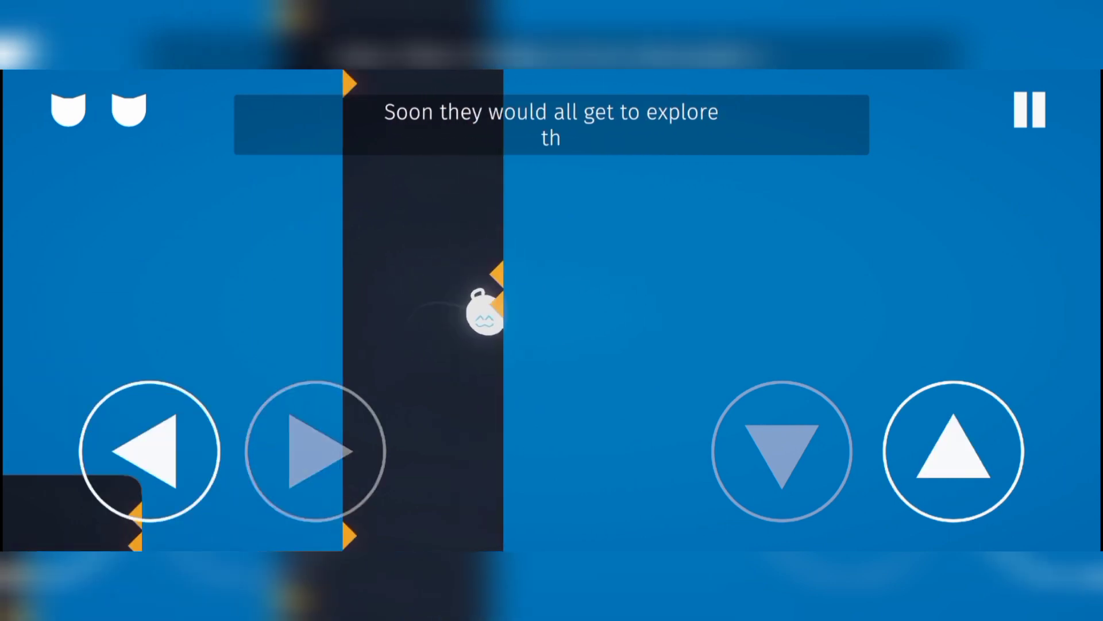
{"action": "left_click", "coordinate": [314, 451]}
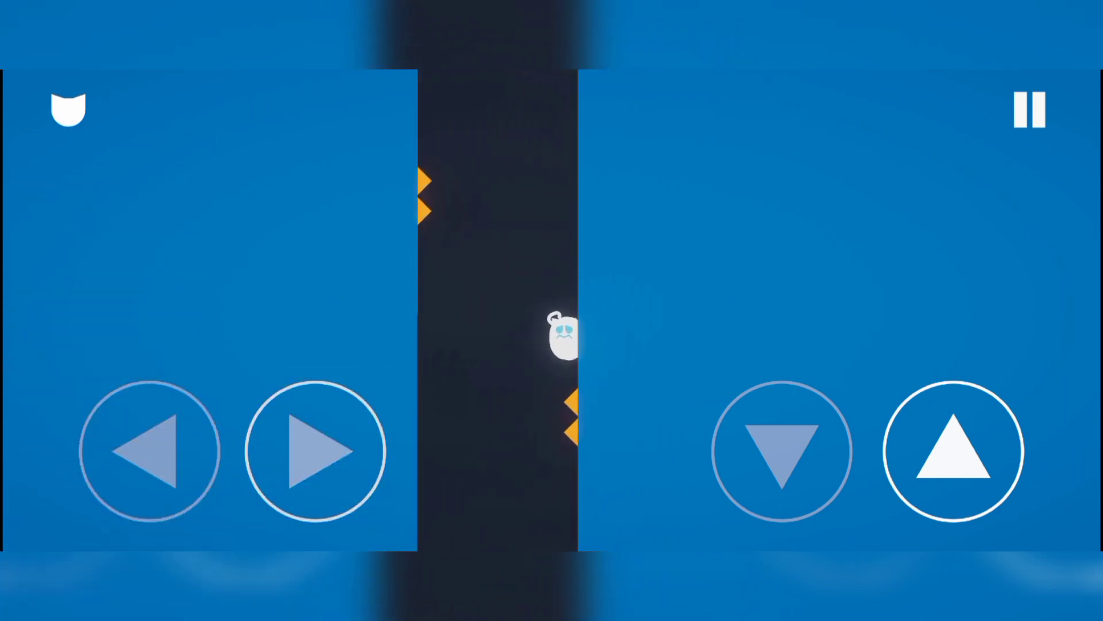
Jump out of the spiked shaft and cross the diamond room to the green cat
{"action": "left_click", "coordinate": [148, 451]}
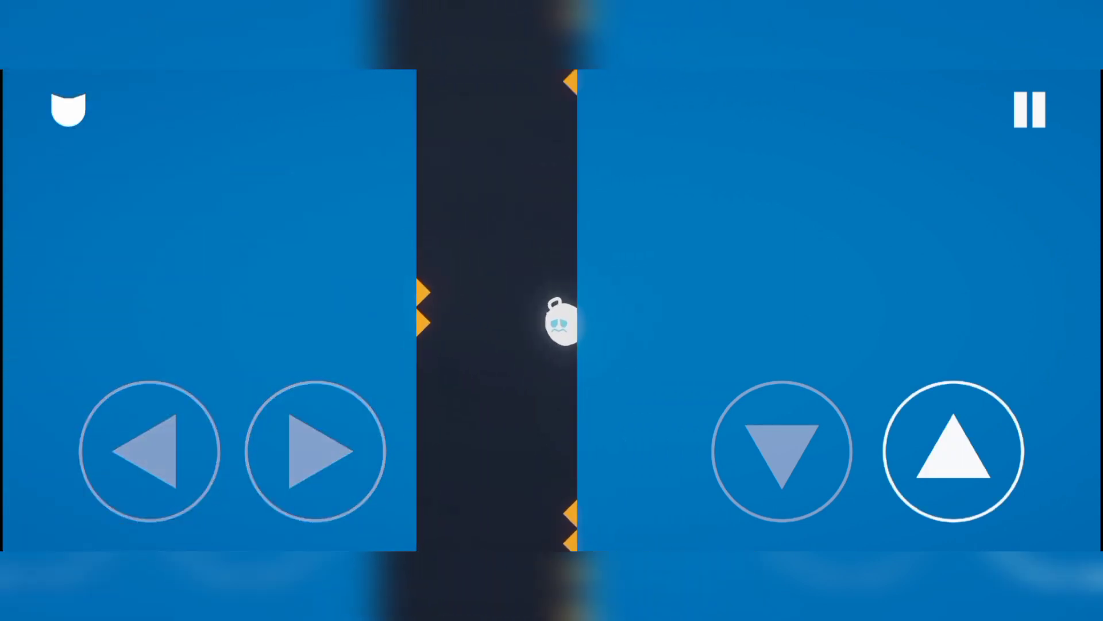
{"action": "left_click", "coordinate": [315, 451]}
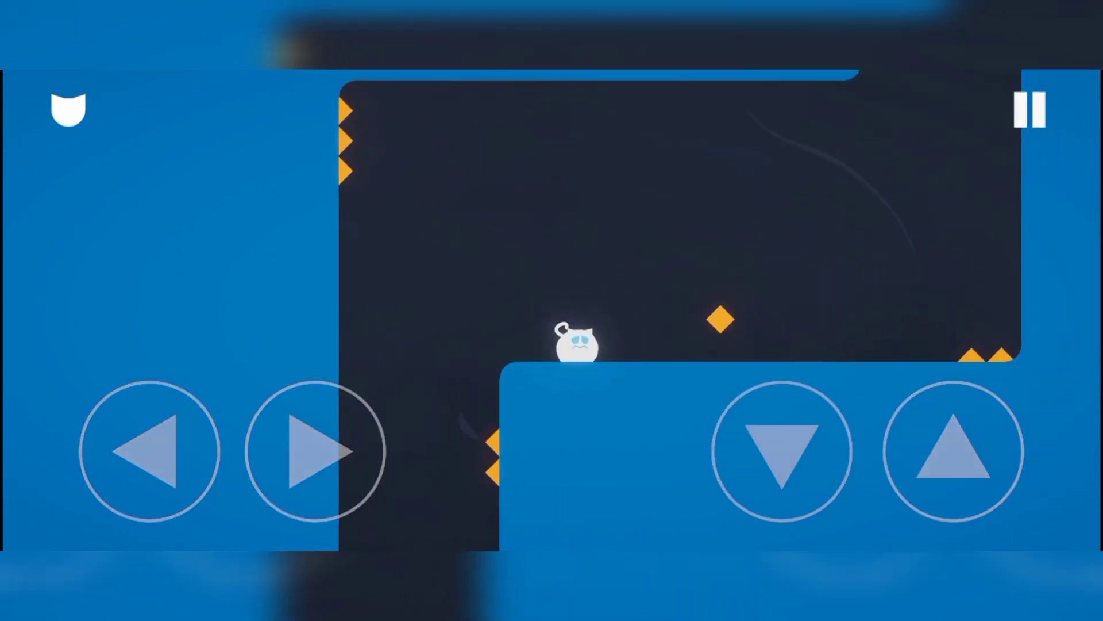
{"action": "left_click", "coordinate": [953, 451]}
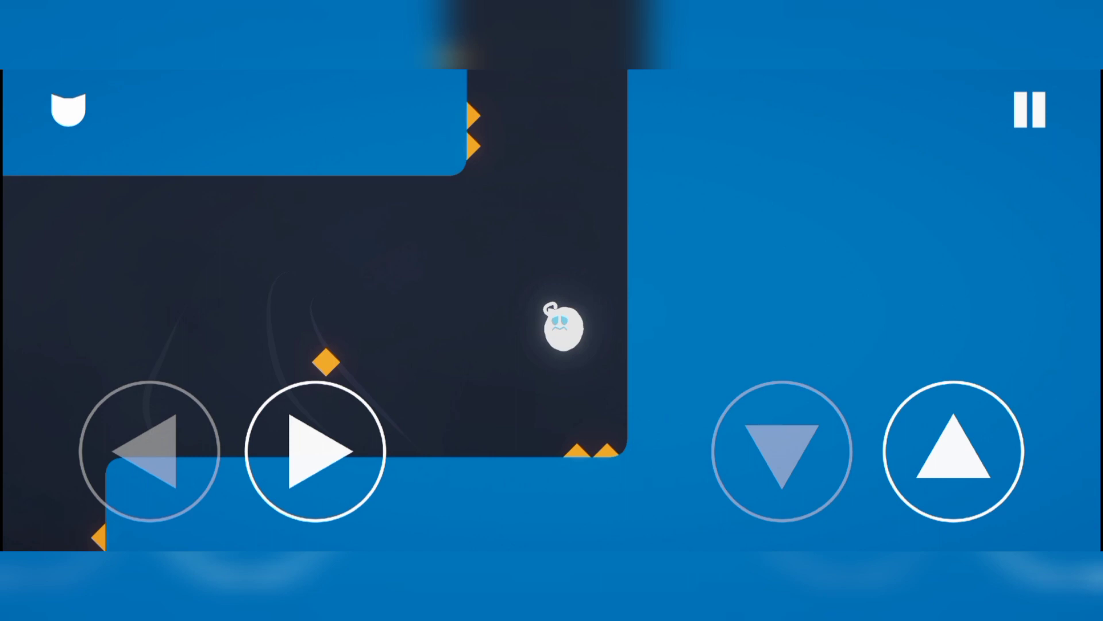
{"action": "left_click", "coordinate": [316, 451]}
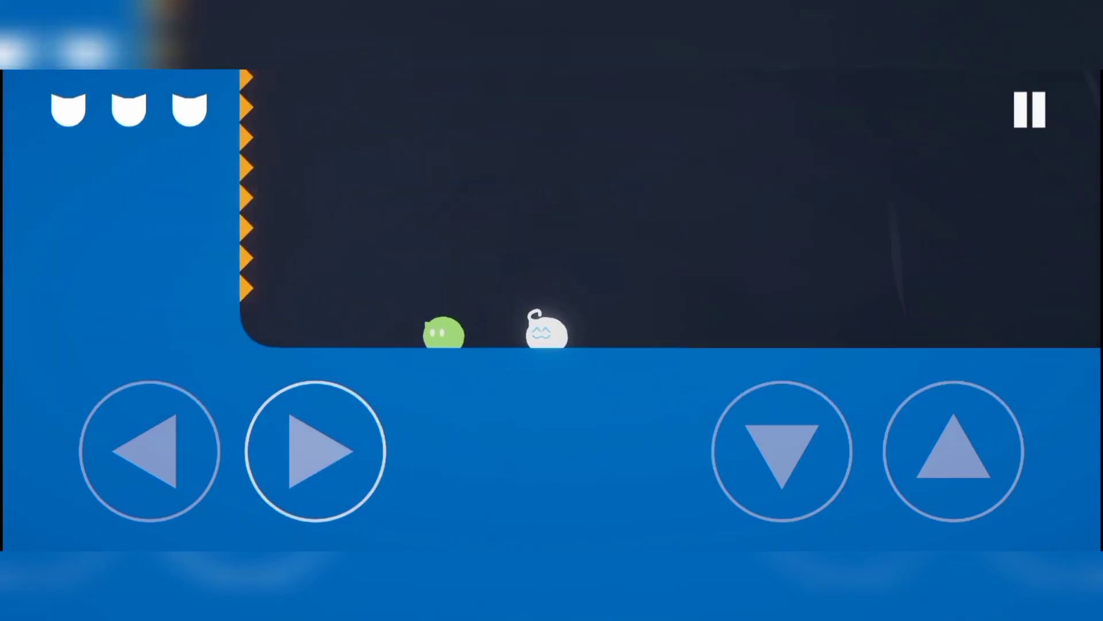
Move right onto the spiked platform beneath the floating red cat
{"action": "left_click", "coordinate": [314, 451]}
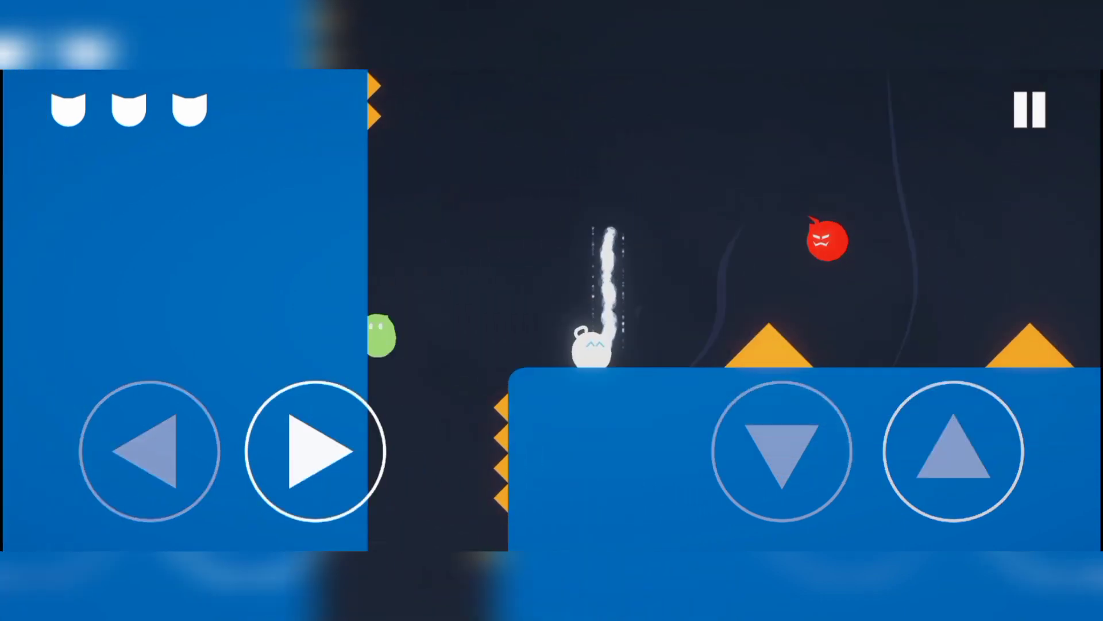
Cross the rooms to the orange floor where the blue cat waits
{"action": "left_click", "coordinate": [952, 450]}
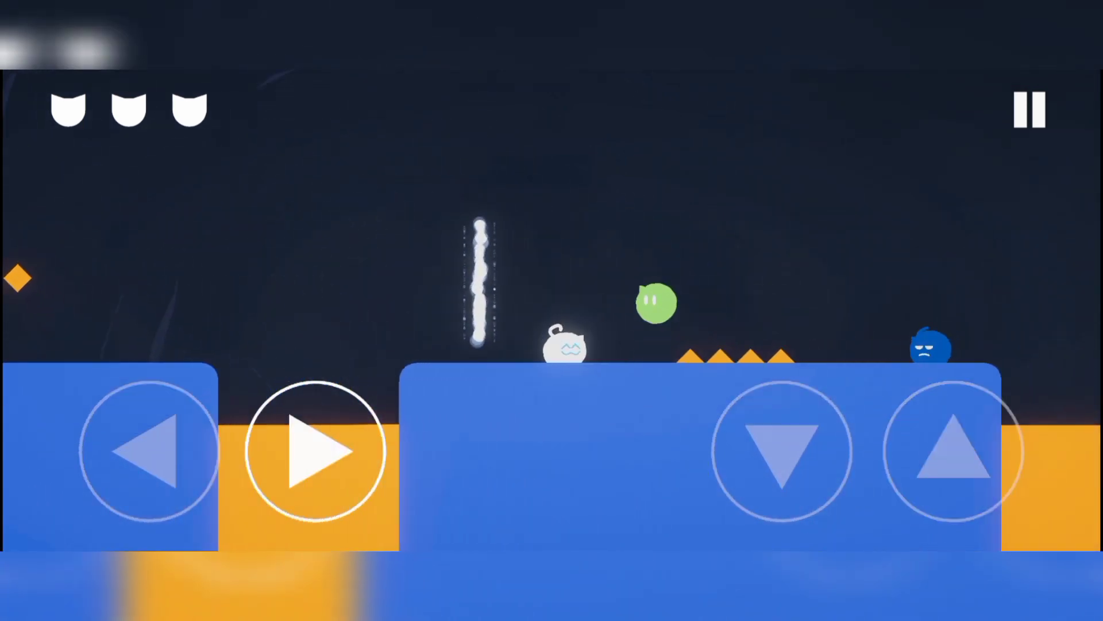
Move the cat to the ledge below the red and green cats on the wall
{"action": "left_click", "coordinate": [953, 451]}
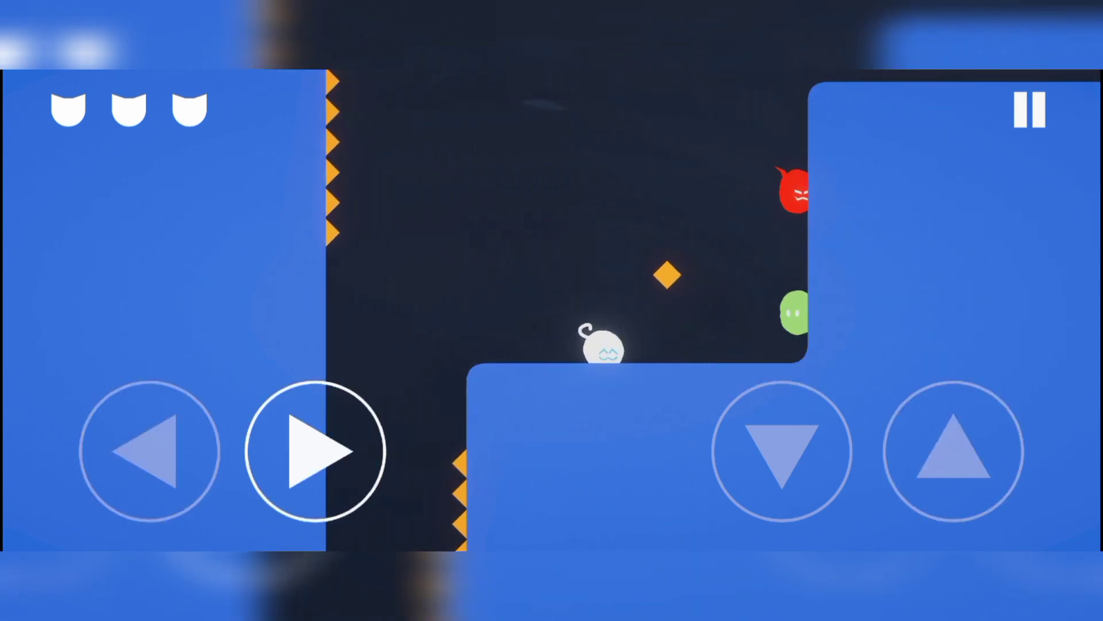
Guide the cat through the first world to the teal area beside the long spike row
{"action": "left_click", "coordinate": [953, 451]}
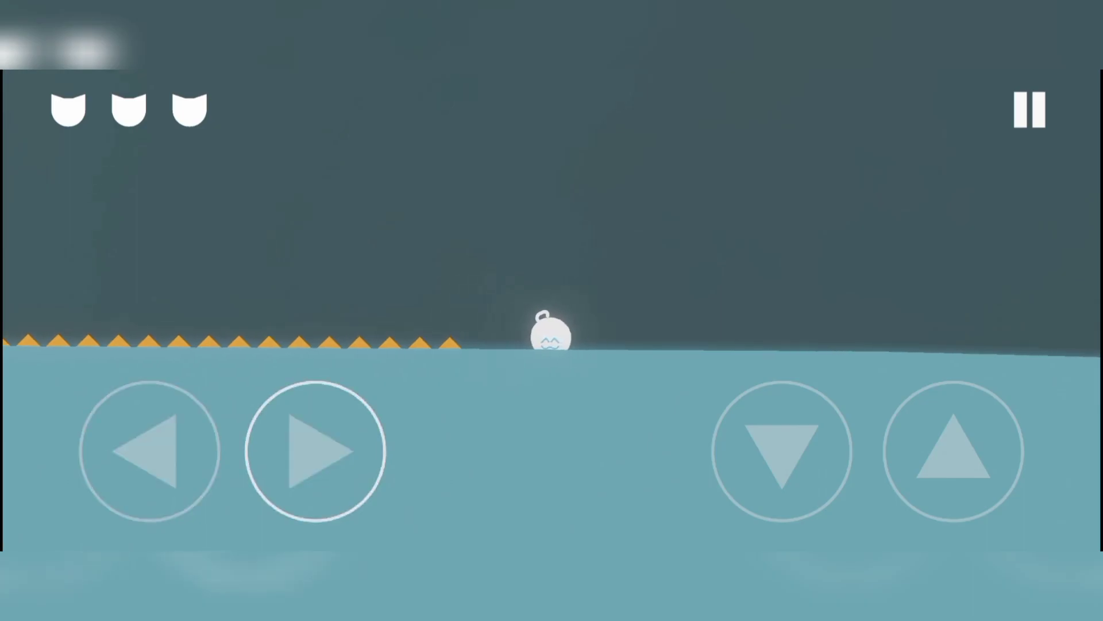
Move the cat right along the water past the spikes until 'completely alone' appears
{"action": "left_click", "coordinate": [315, 451]}
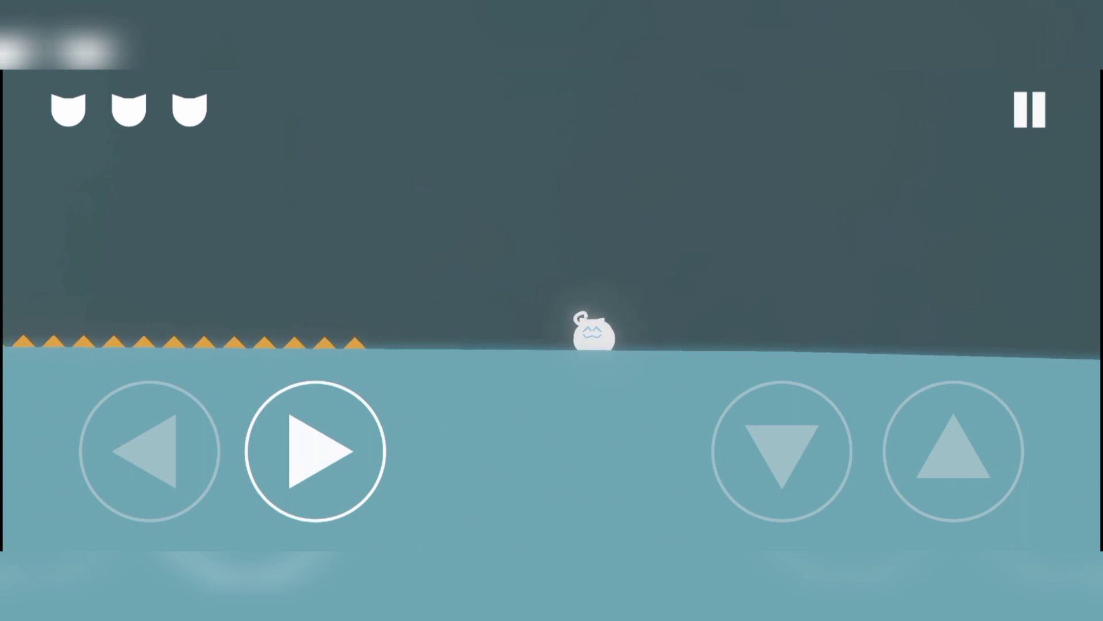
{"action": "left_click", "coordinate": [316, 451]}
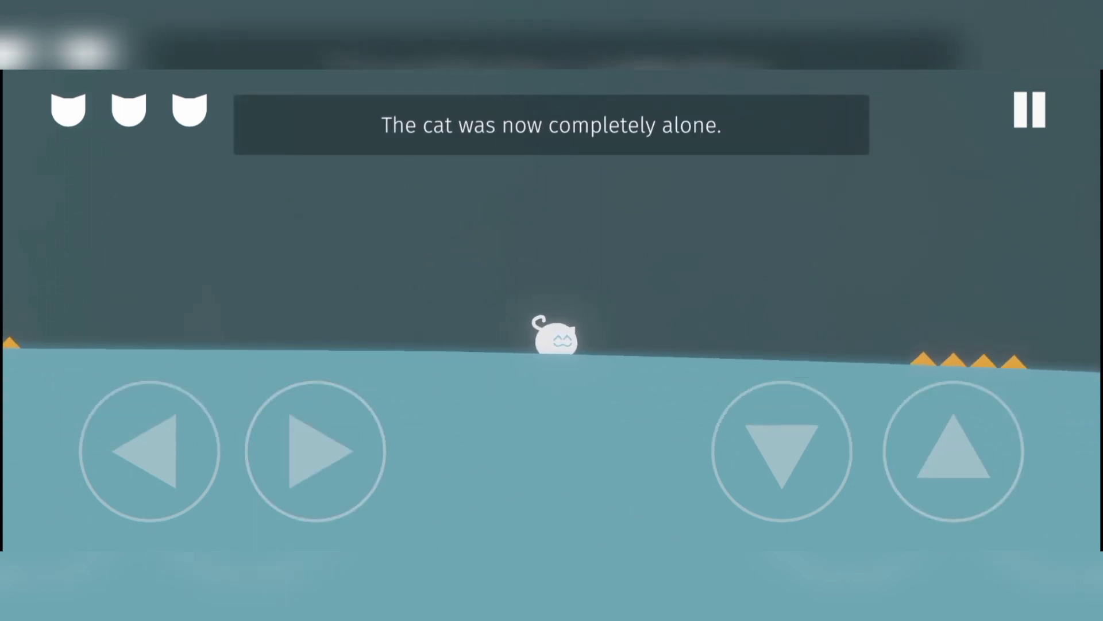